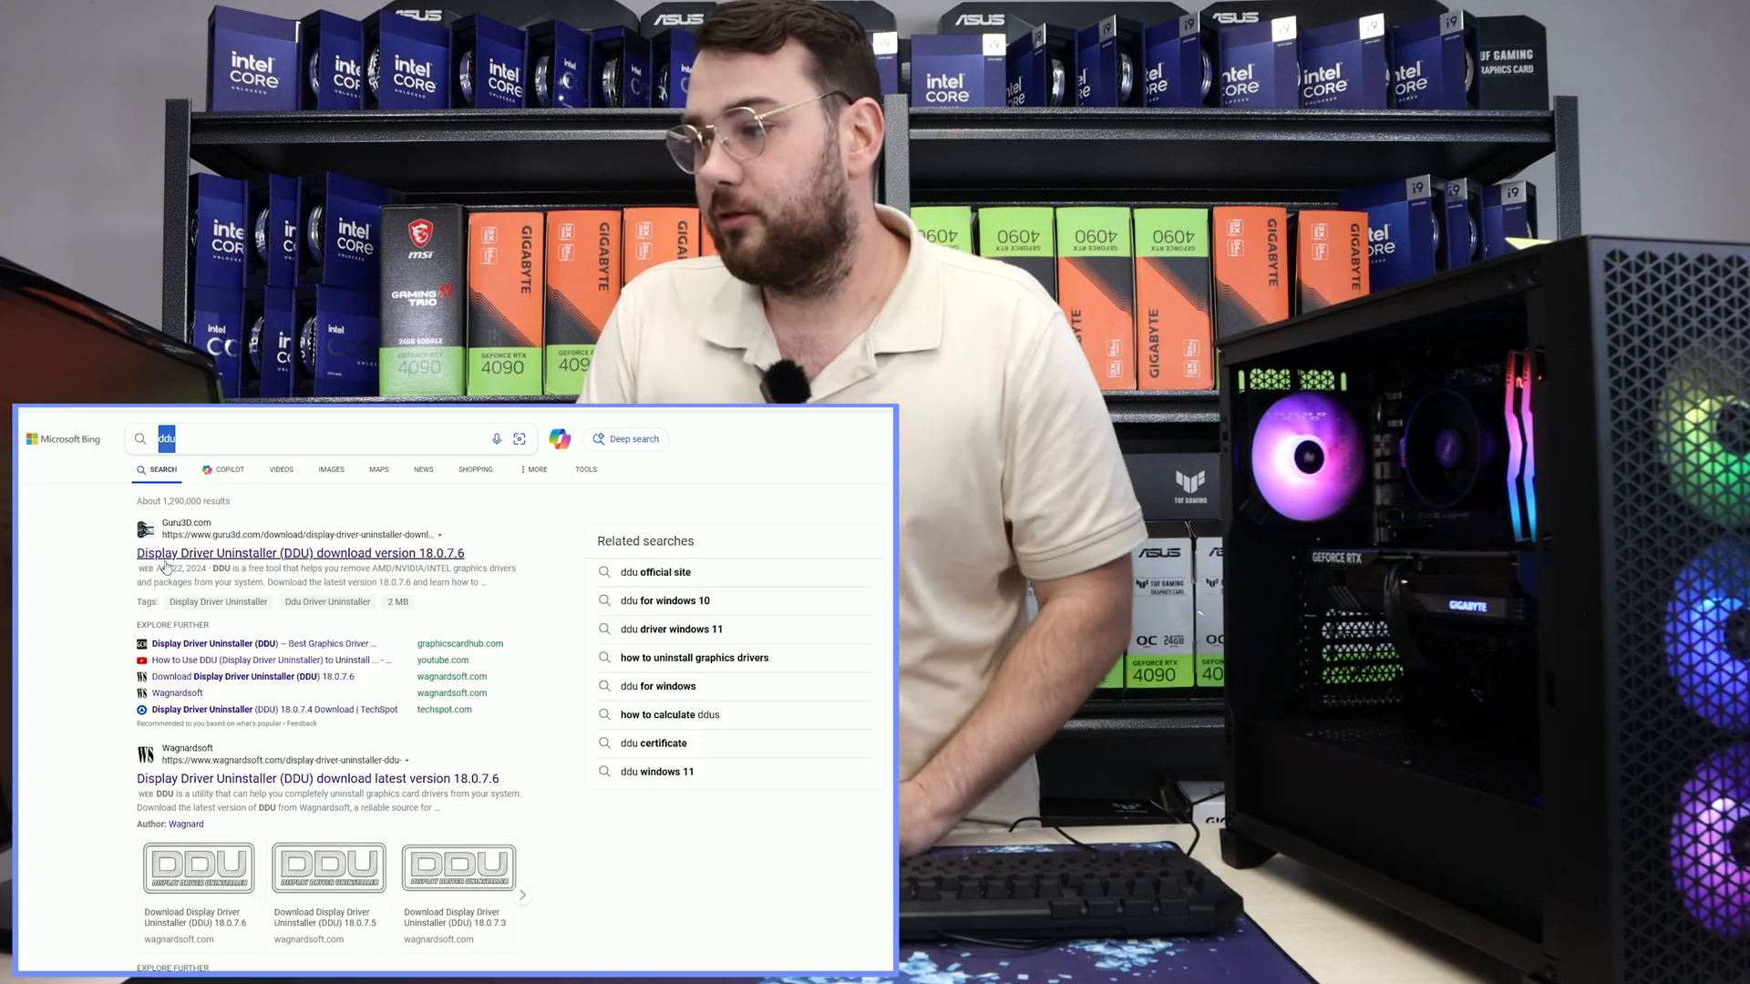
Open the Guru3D result for Display Driver Uninstaller 18.0.7.6 from the Bing search
click(298, 552)
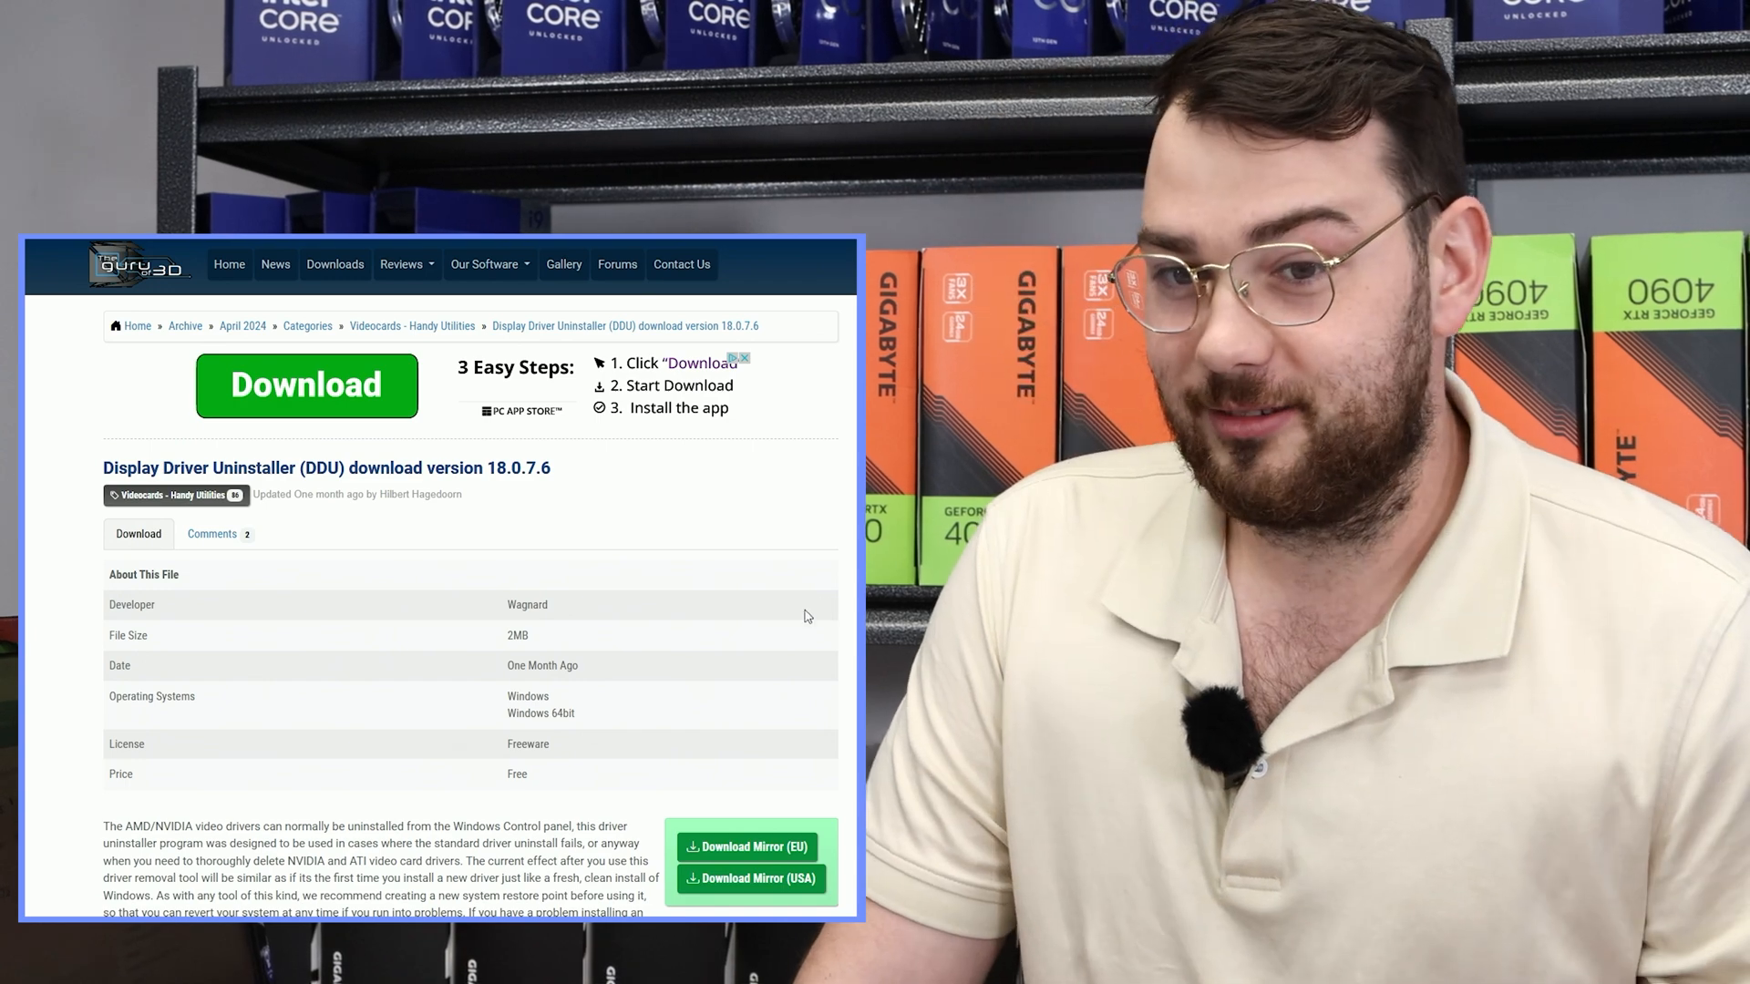
Download the DDU 18.0.7.6 zip from Guru3D's USA download mirror
scroll(down, 3)
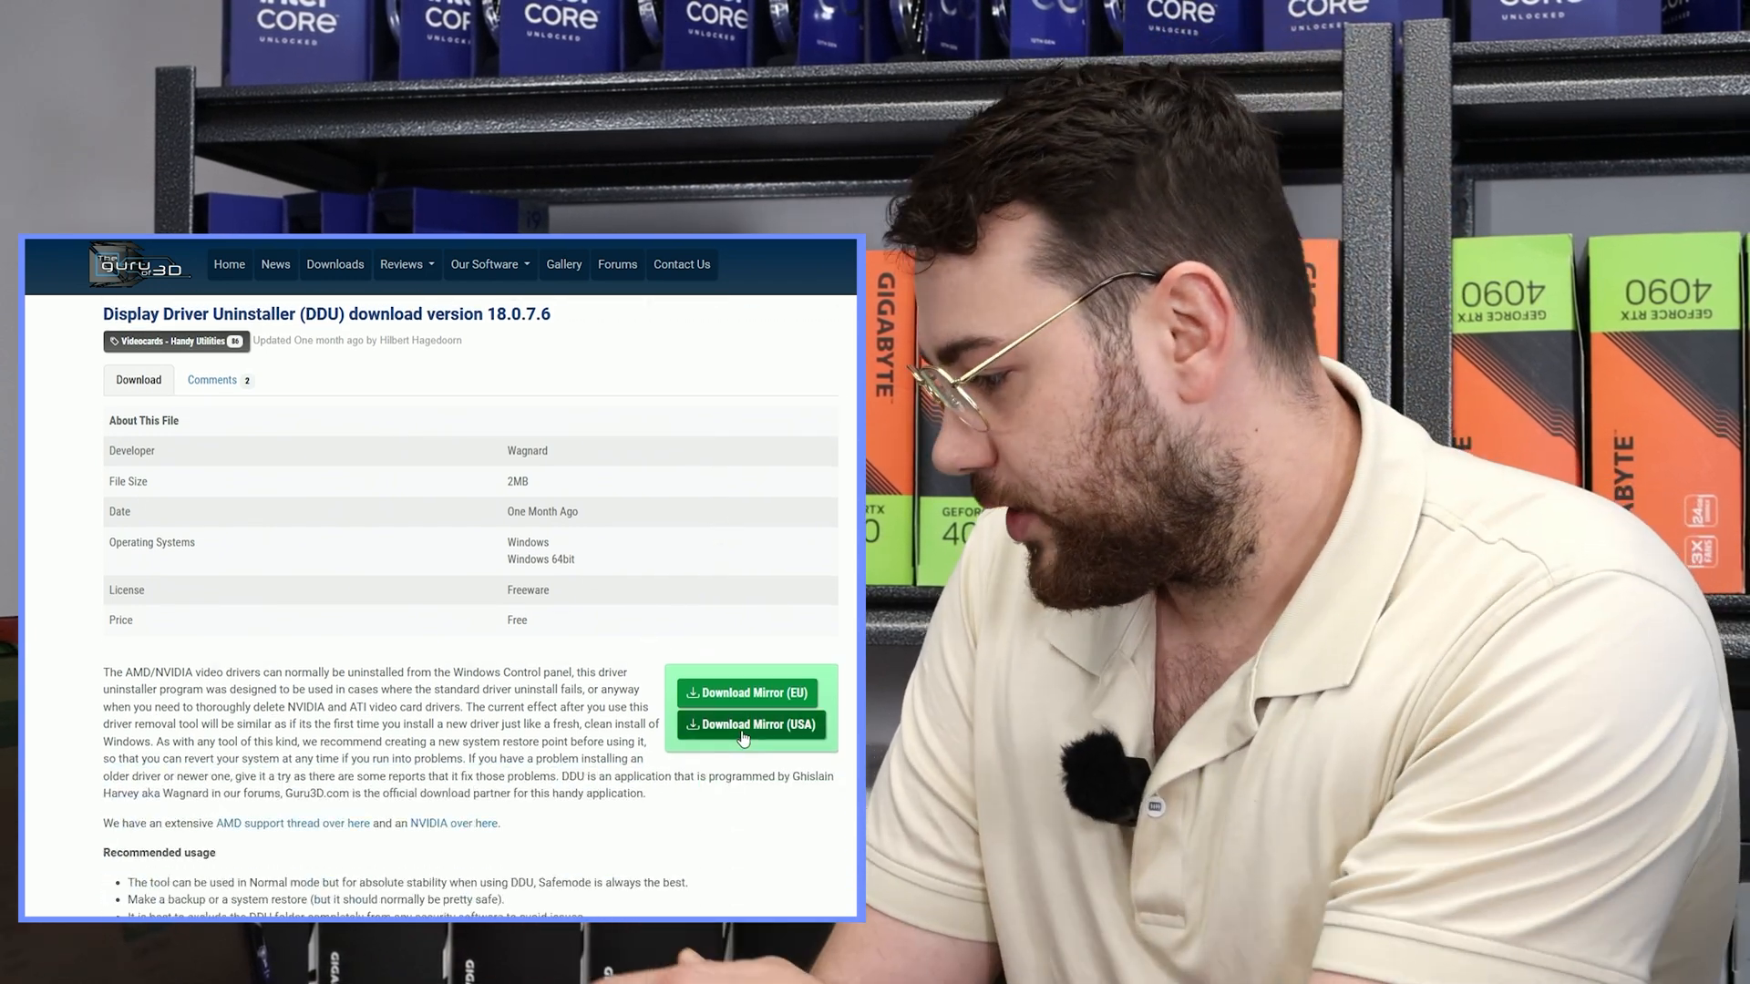
click(750, 724)
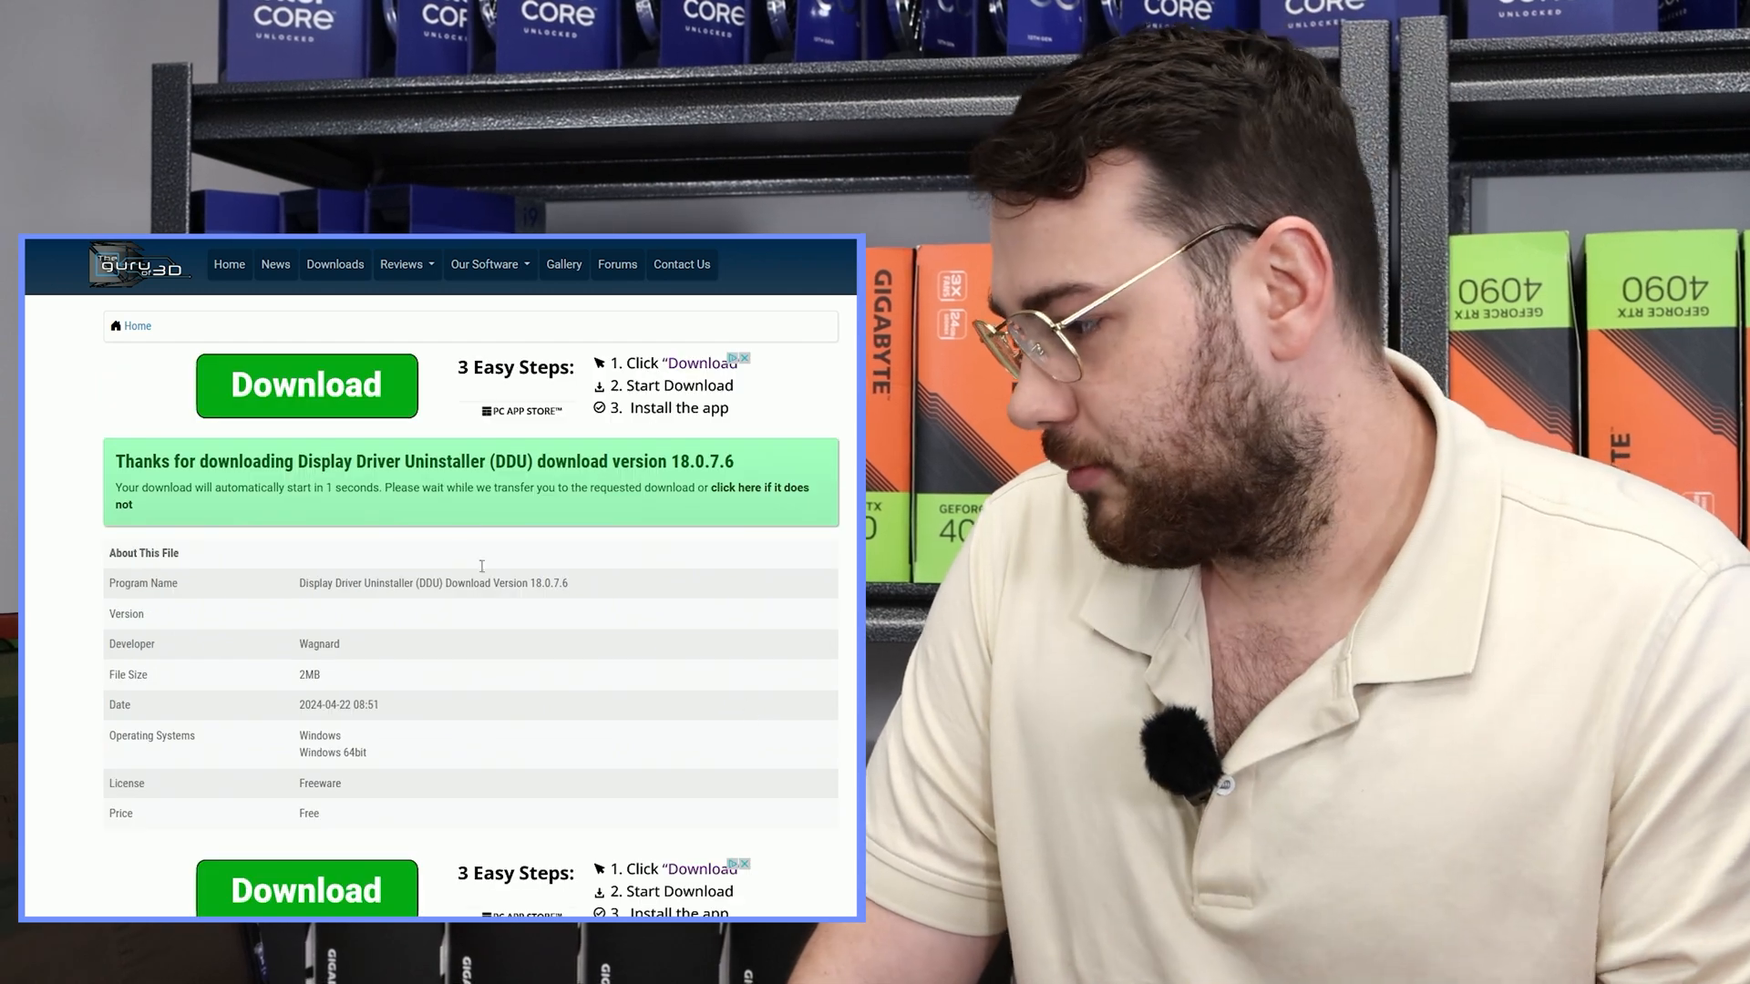
scroll(down, 3)
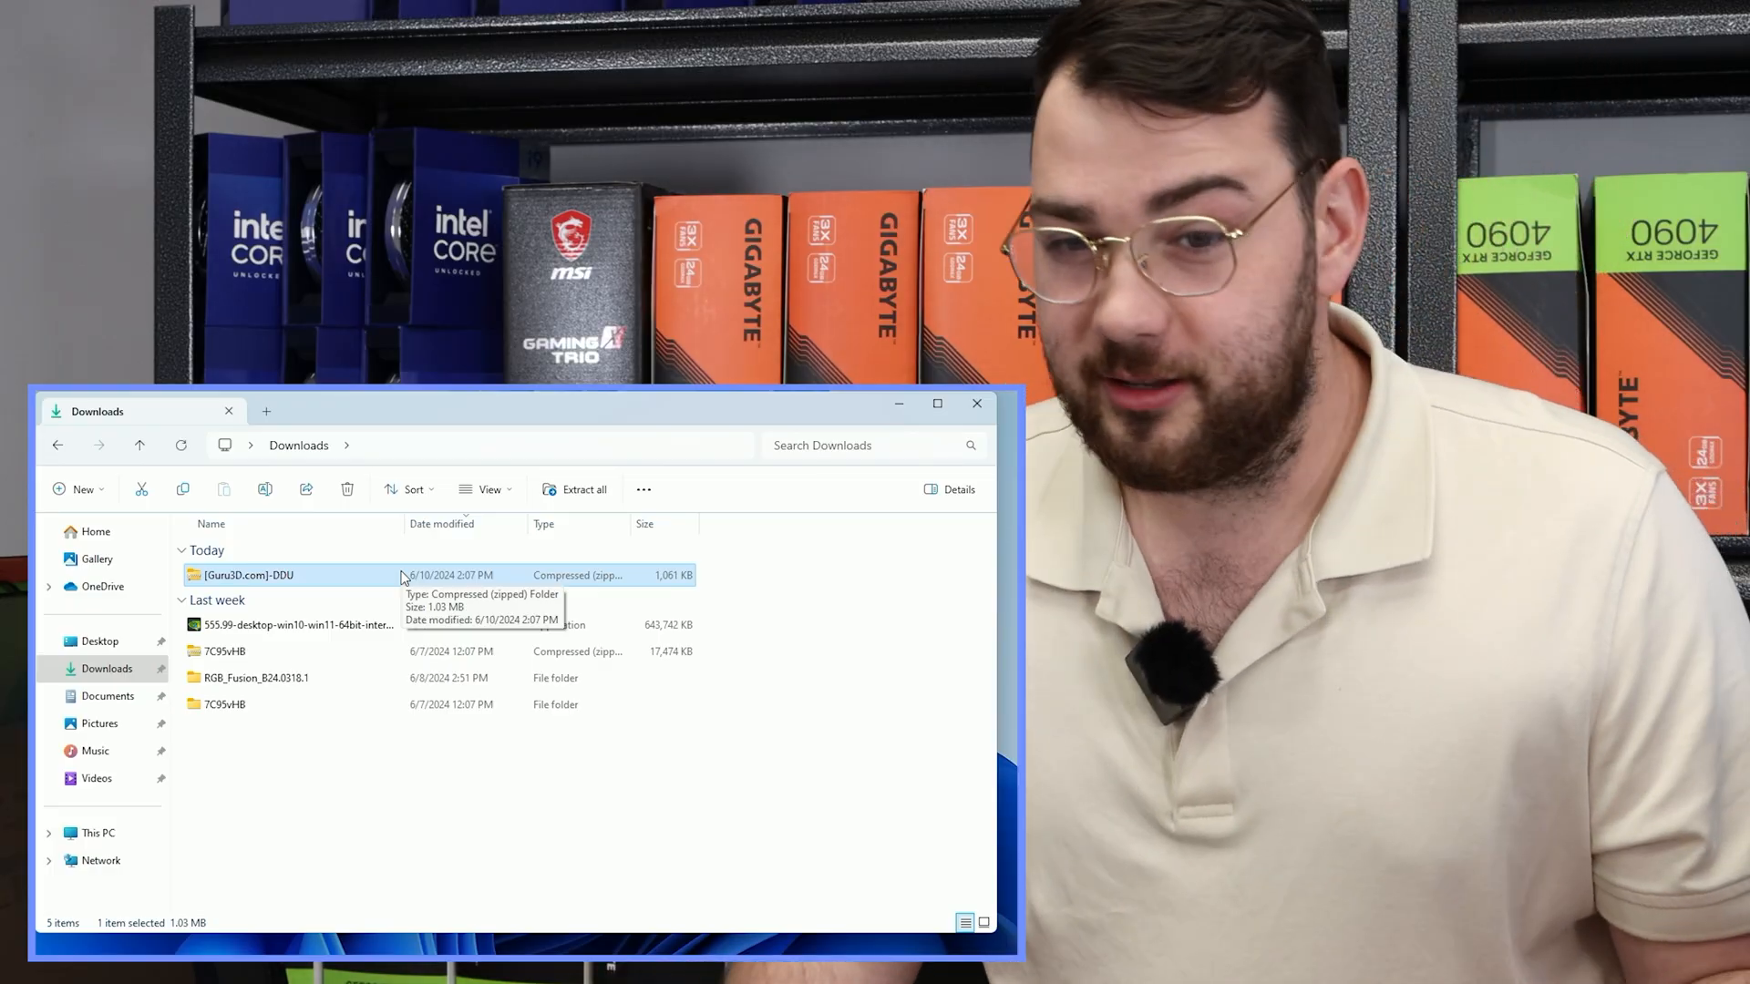
Extract the downloaded DDU zip and unpack the DDU v18.0.7.6 self-extracting package
right_click(247, 575)
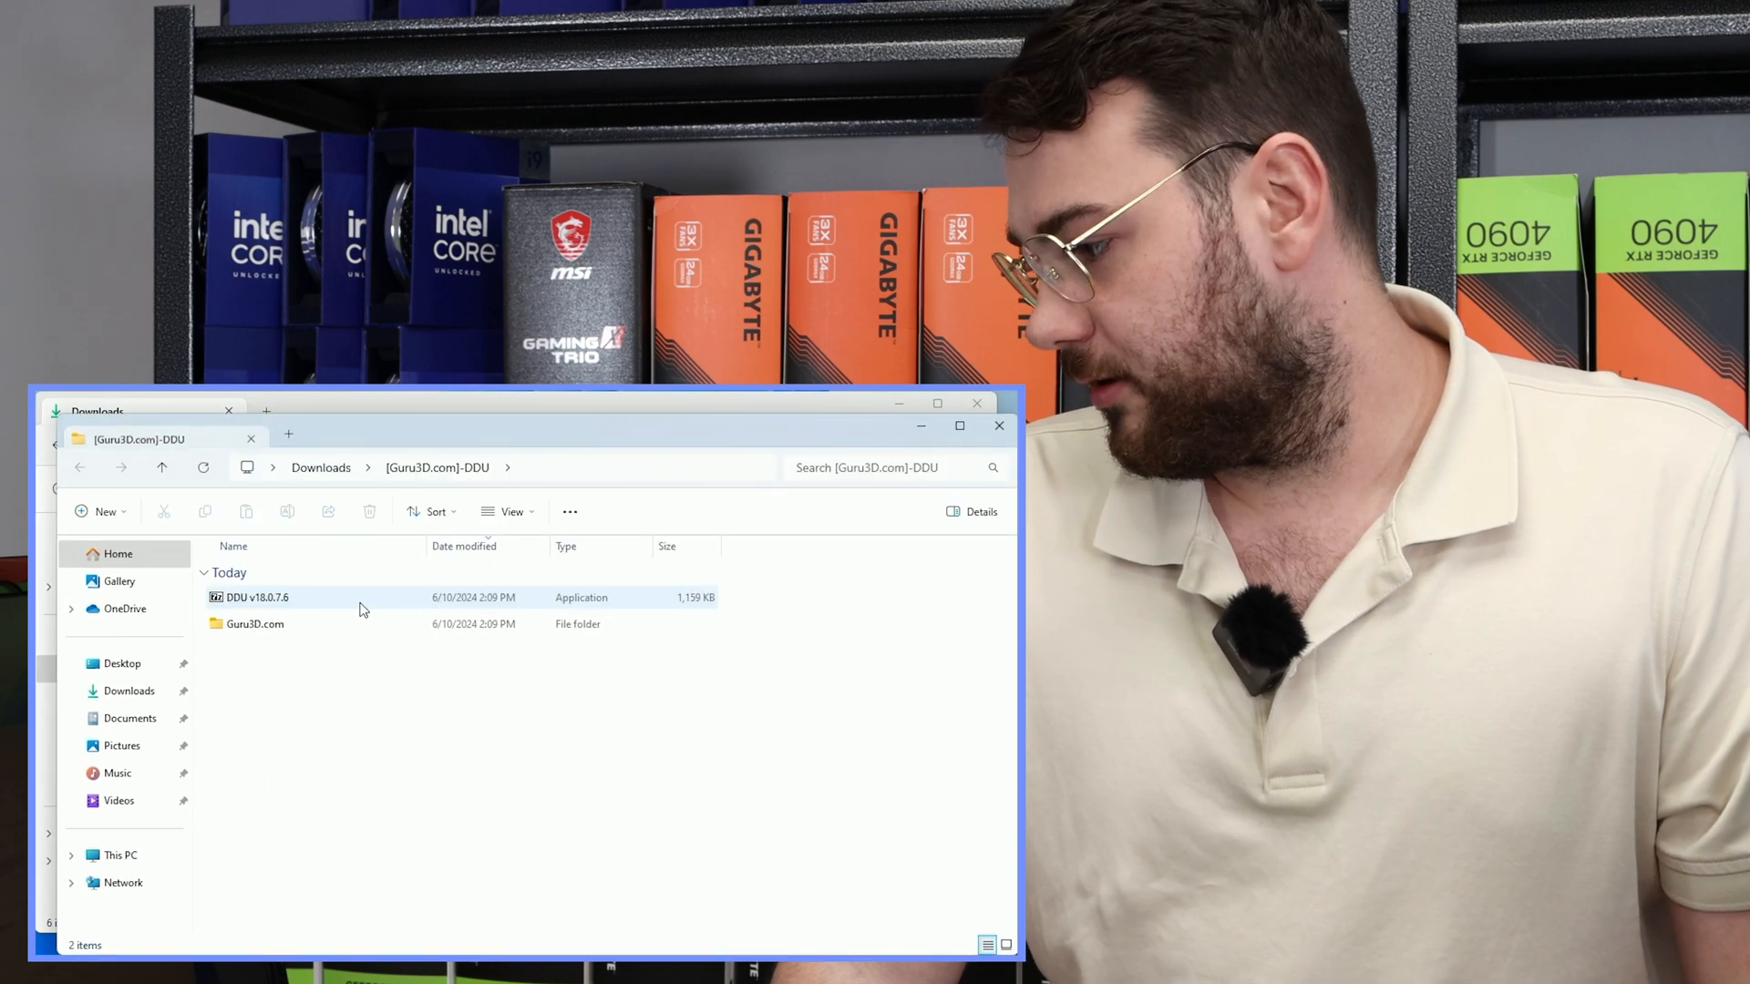
click(254, 597)
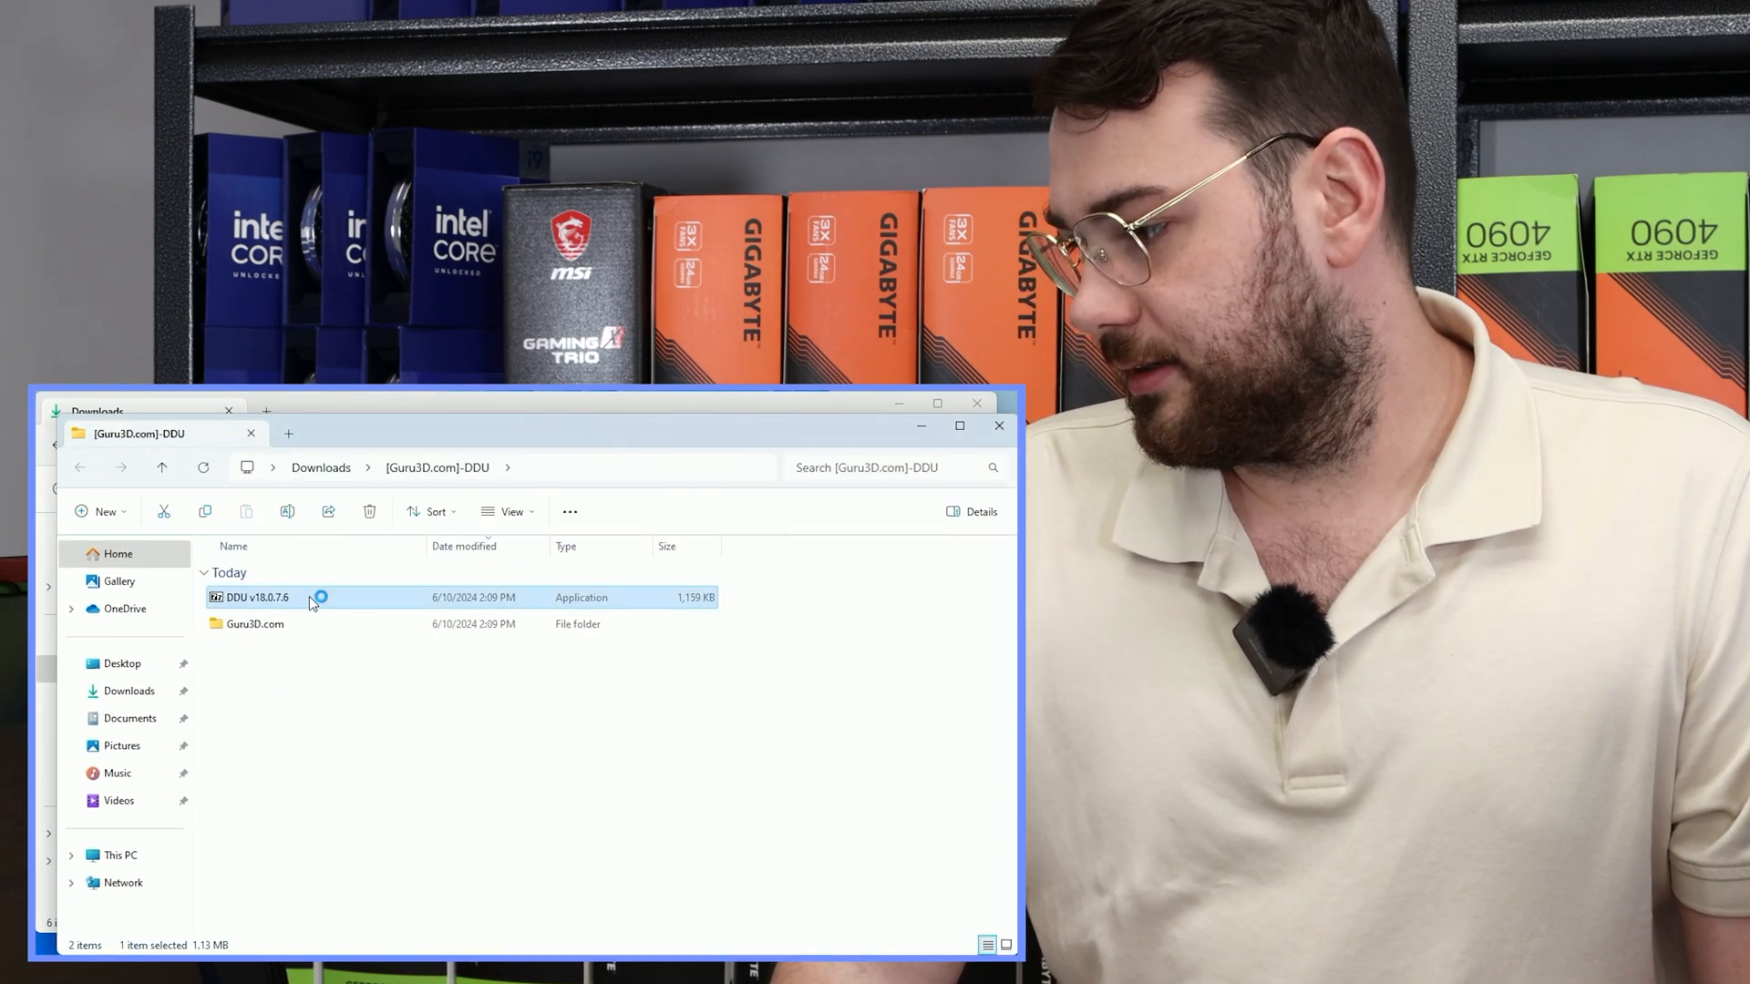
double_click(249, 597)
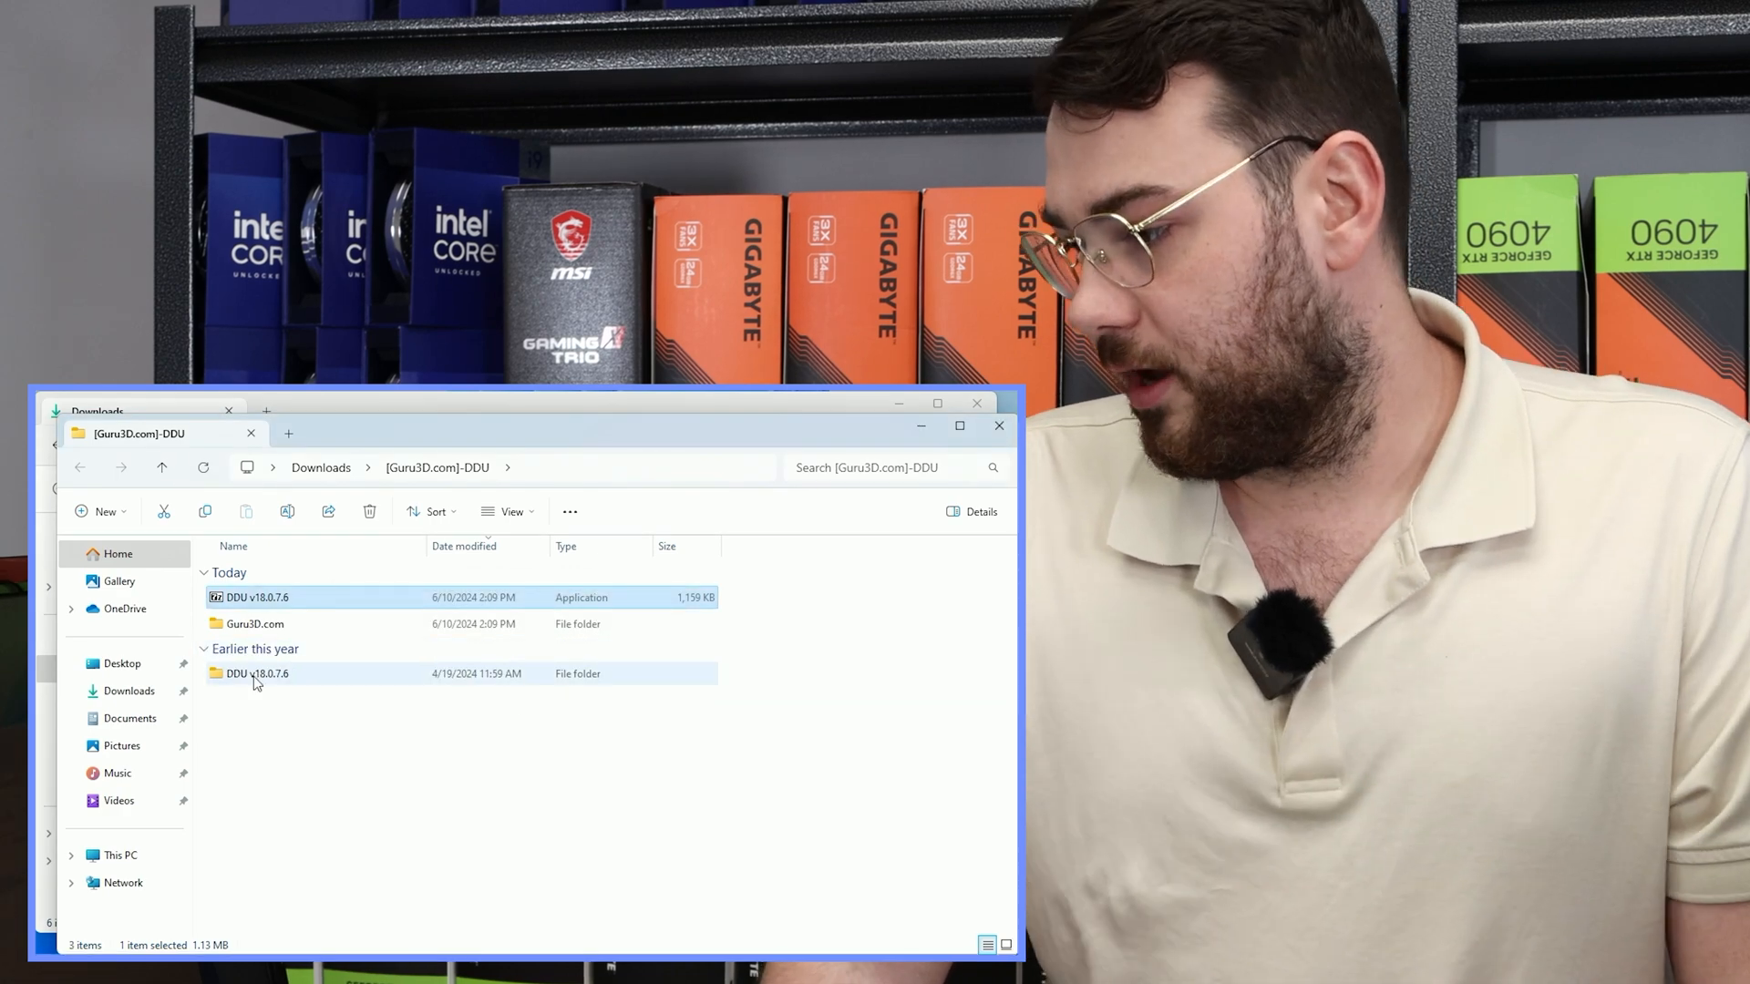
Launch Display Driver Uninstaller from the extracted DDU v18.0.7.6 folder
double_click(257, 673)
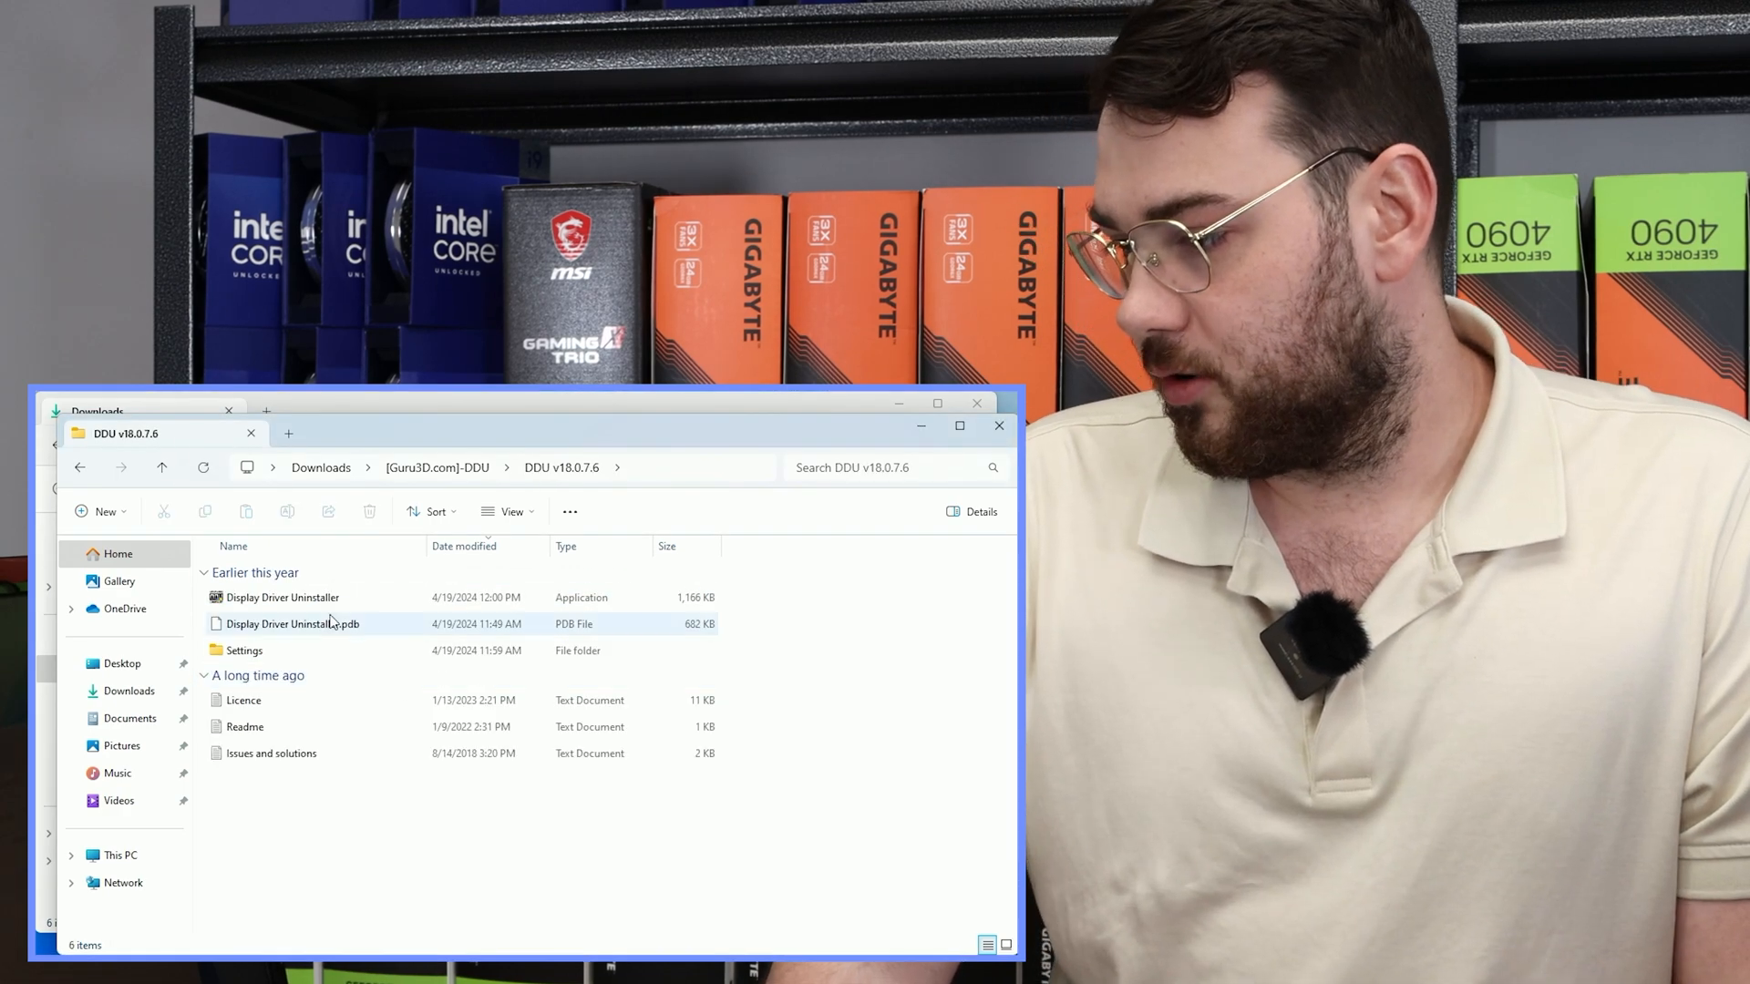
click(282, 597)
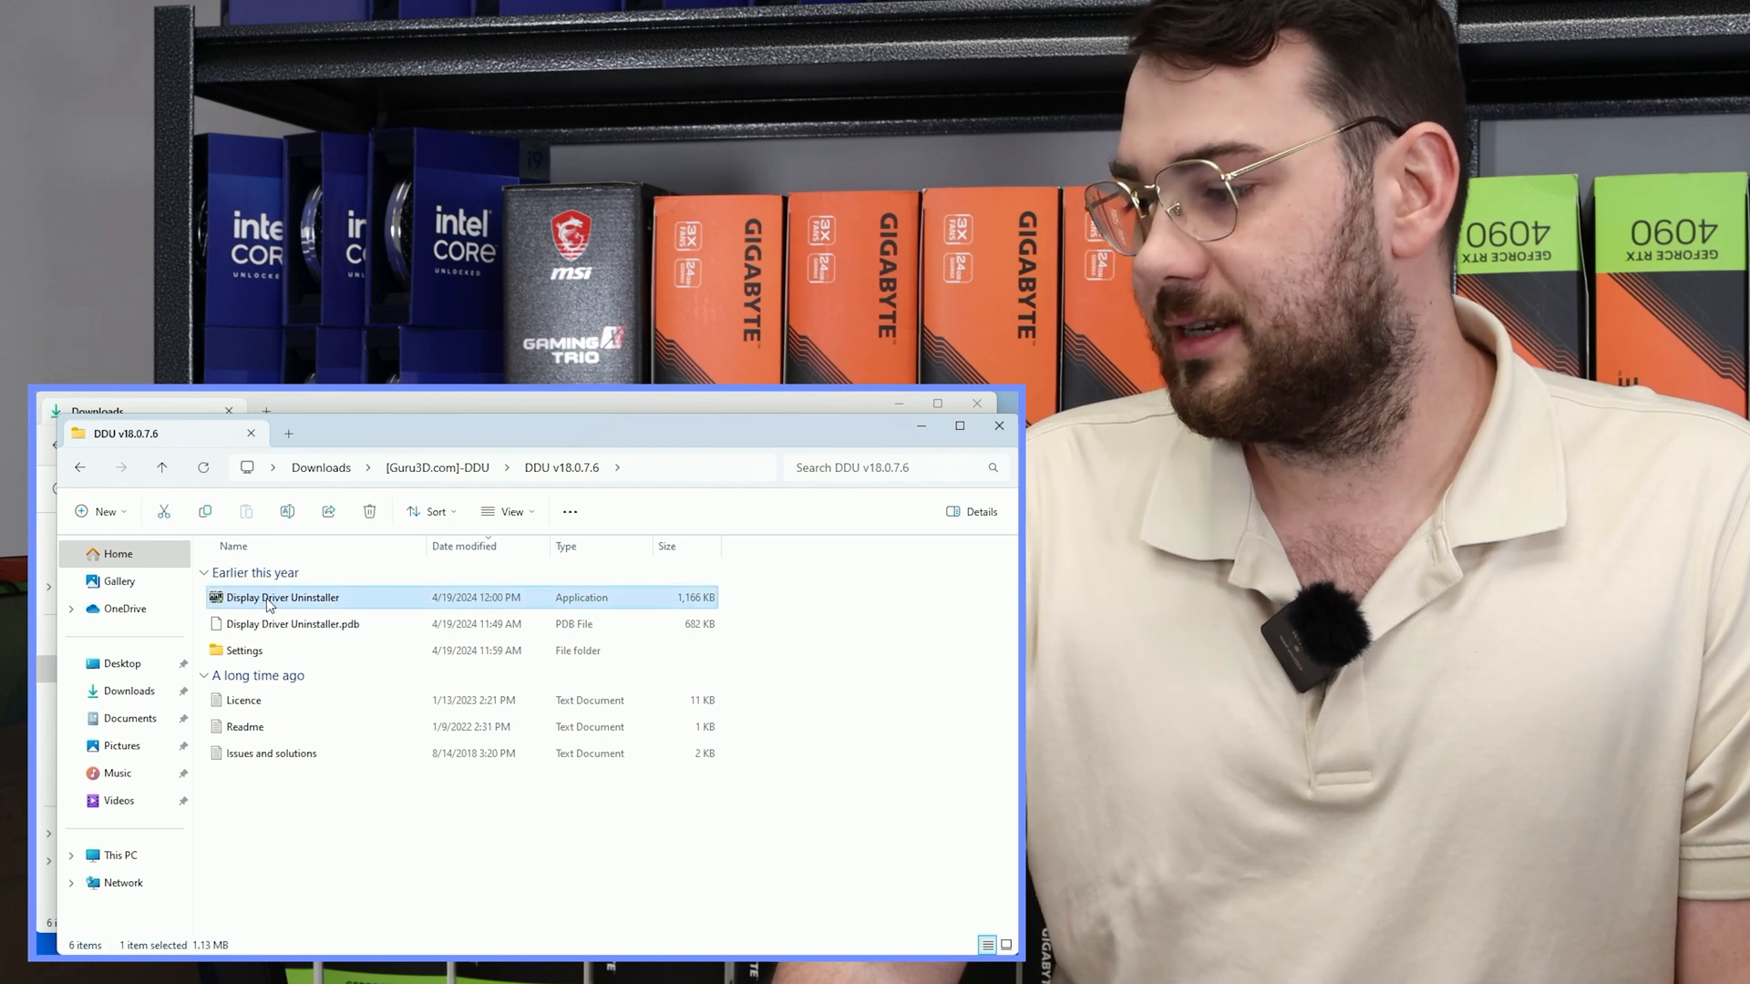
mouse_move(414, 610)
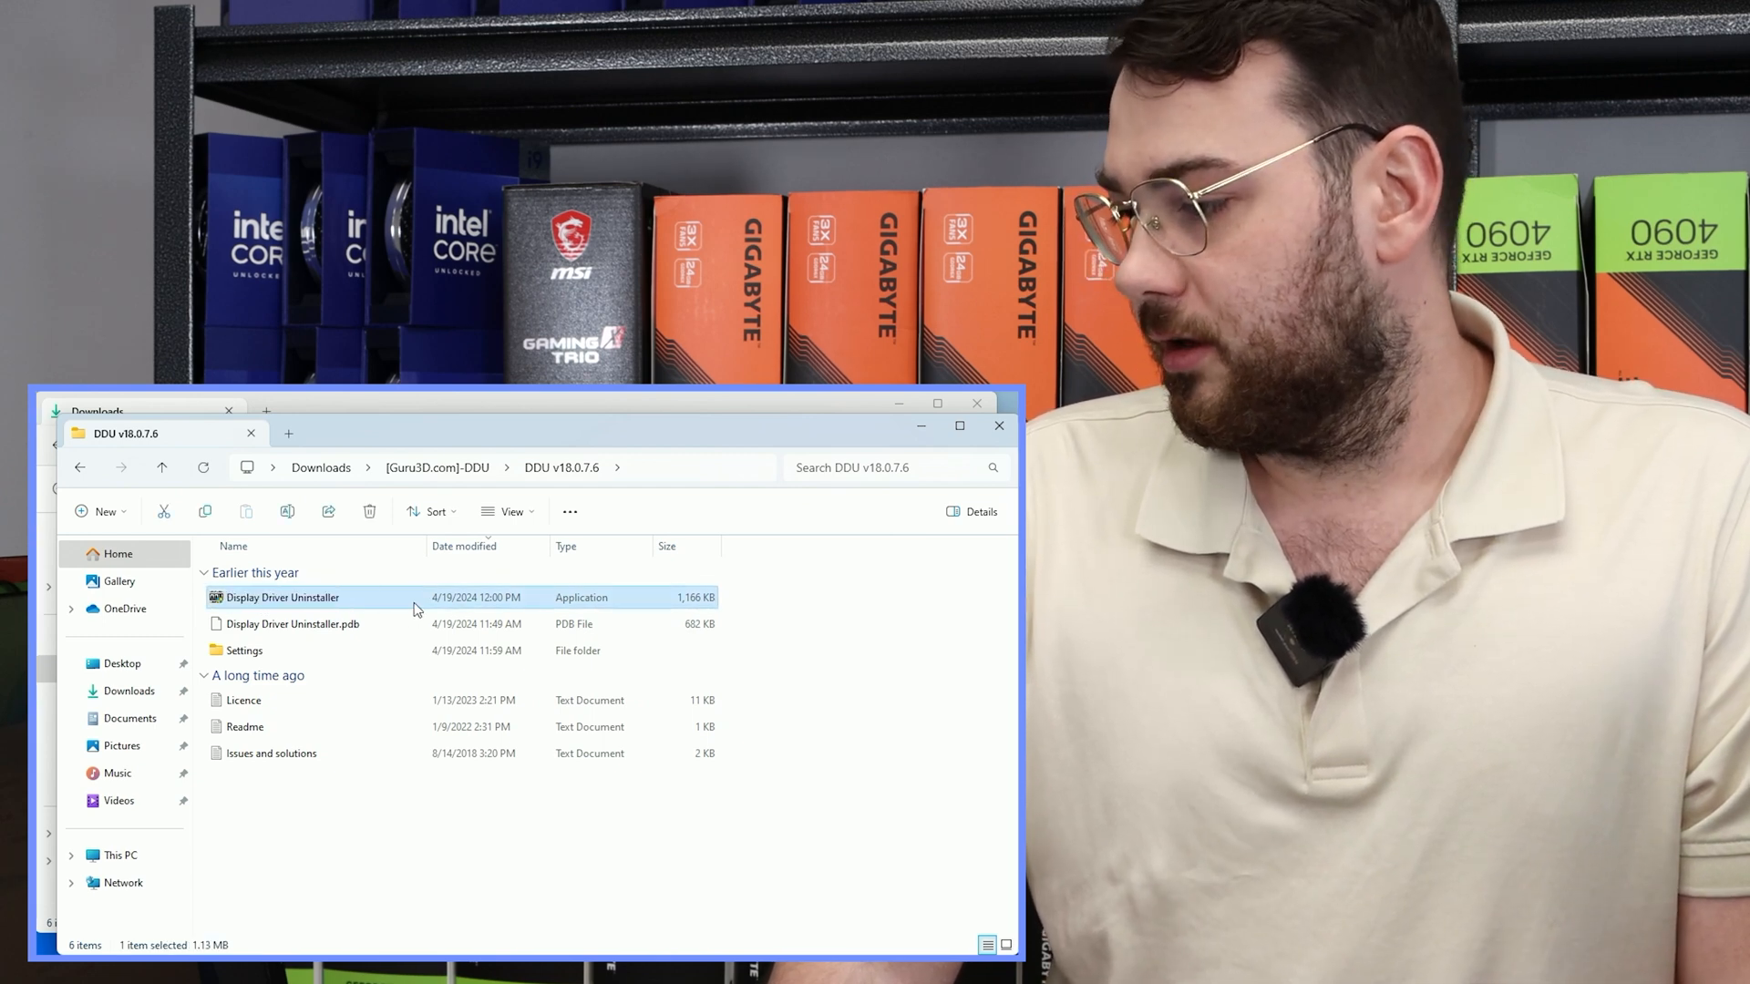
double_click(282, 597)
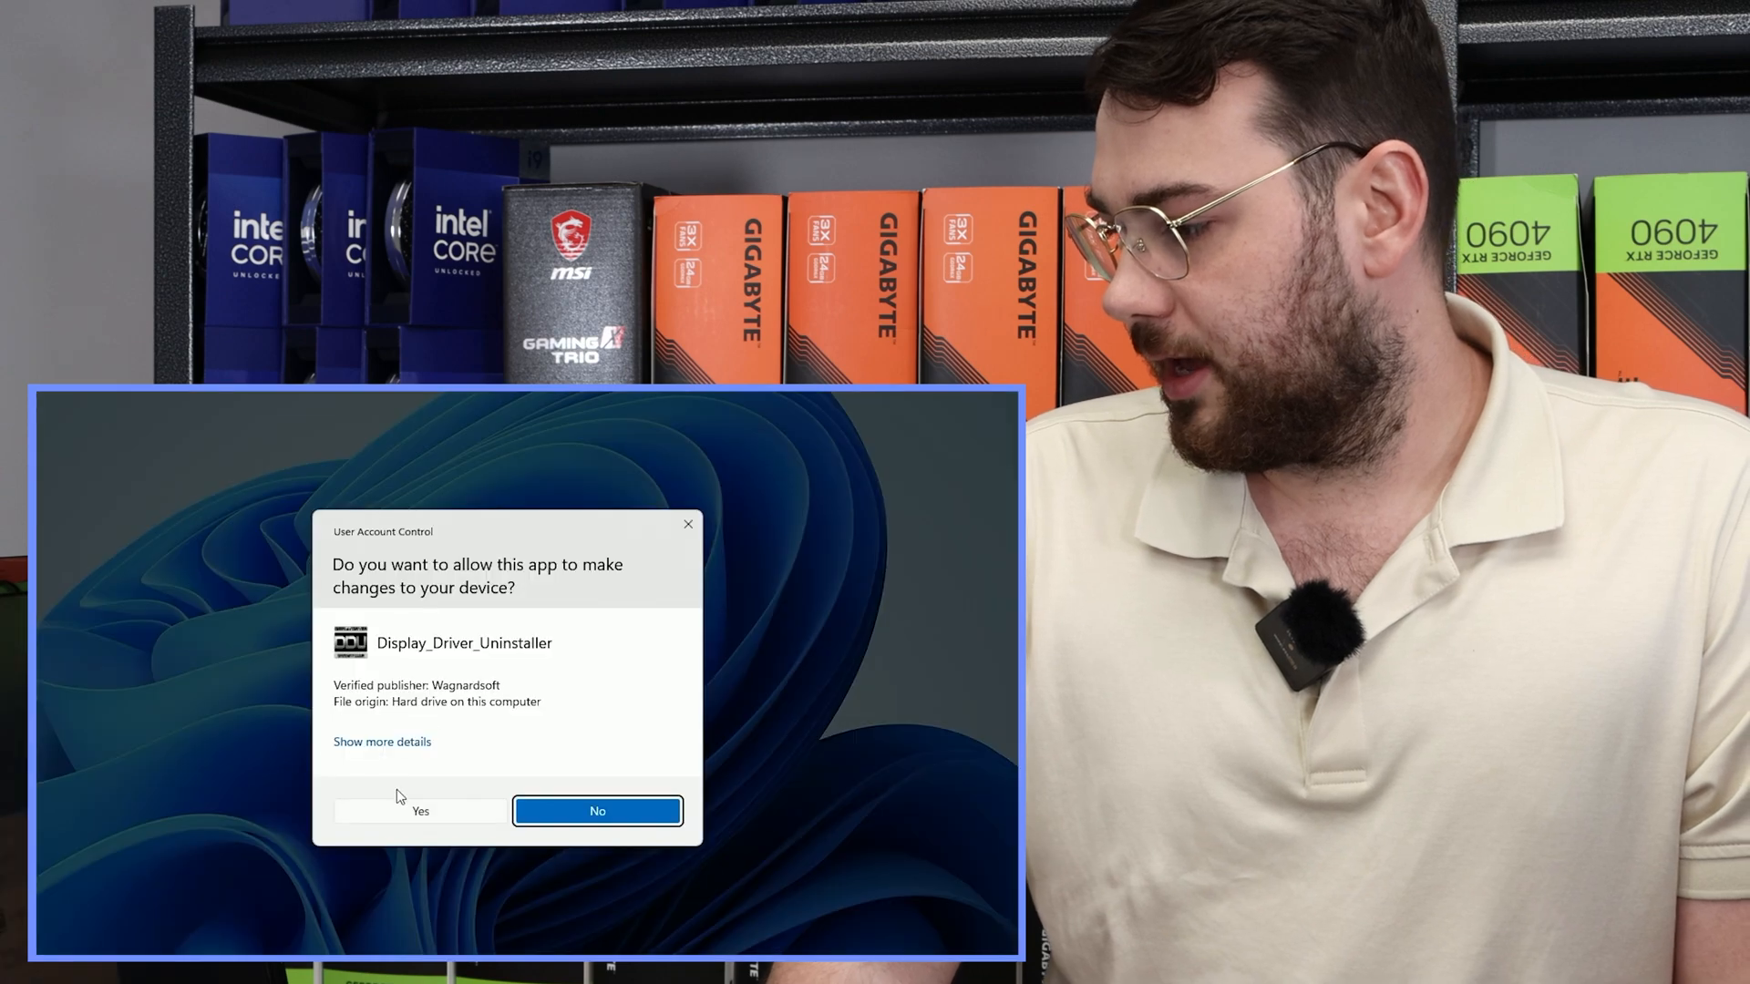
Allow DDU through User Account Control and dismiss the first-launch and Safe Mode notices
click(419, 811)
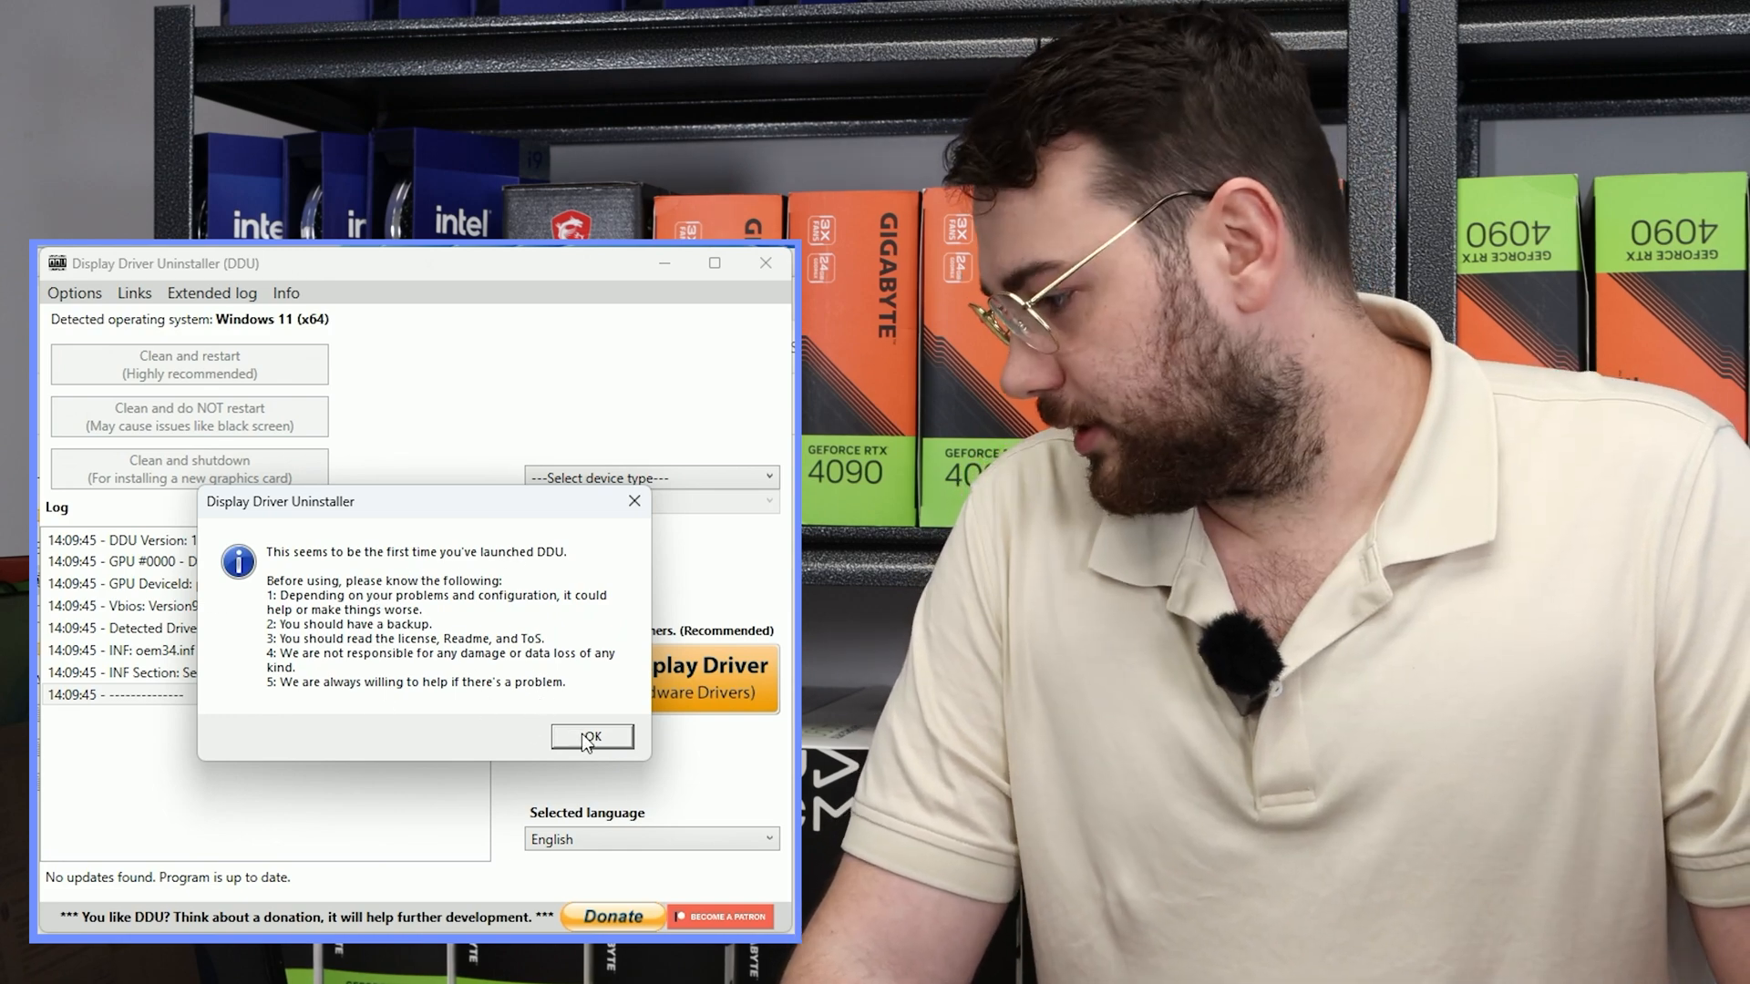
click(592, 736)
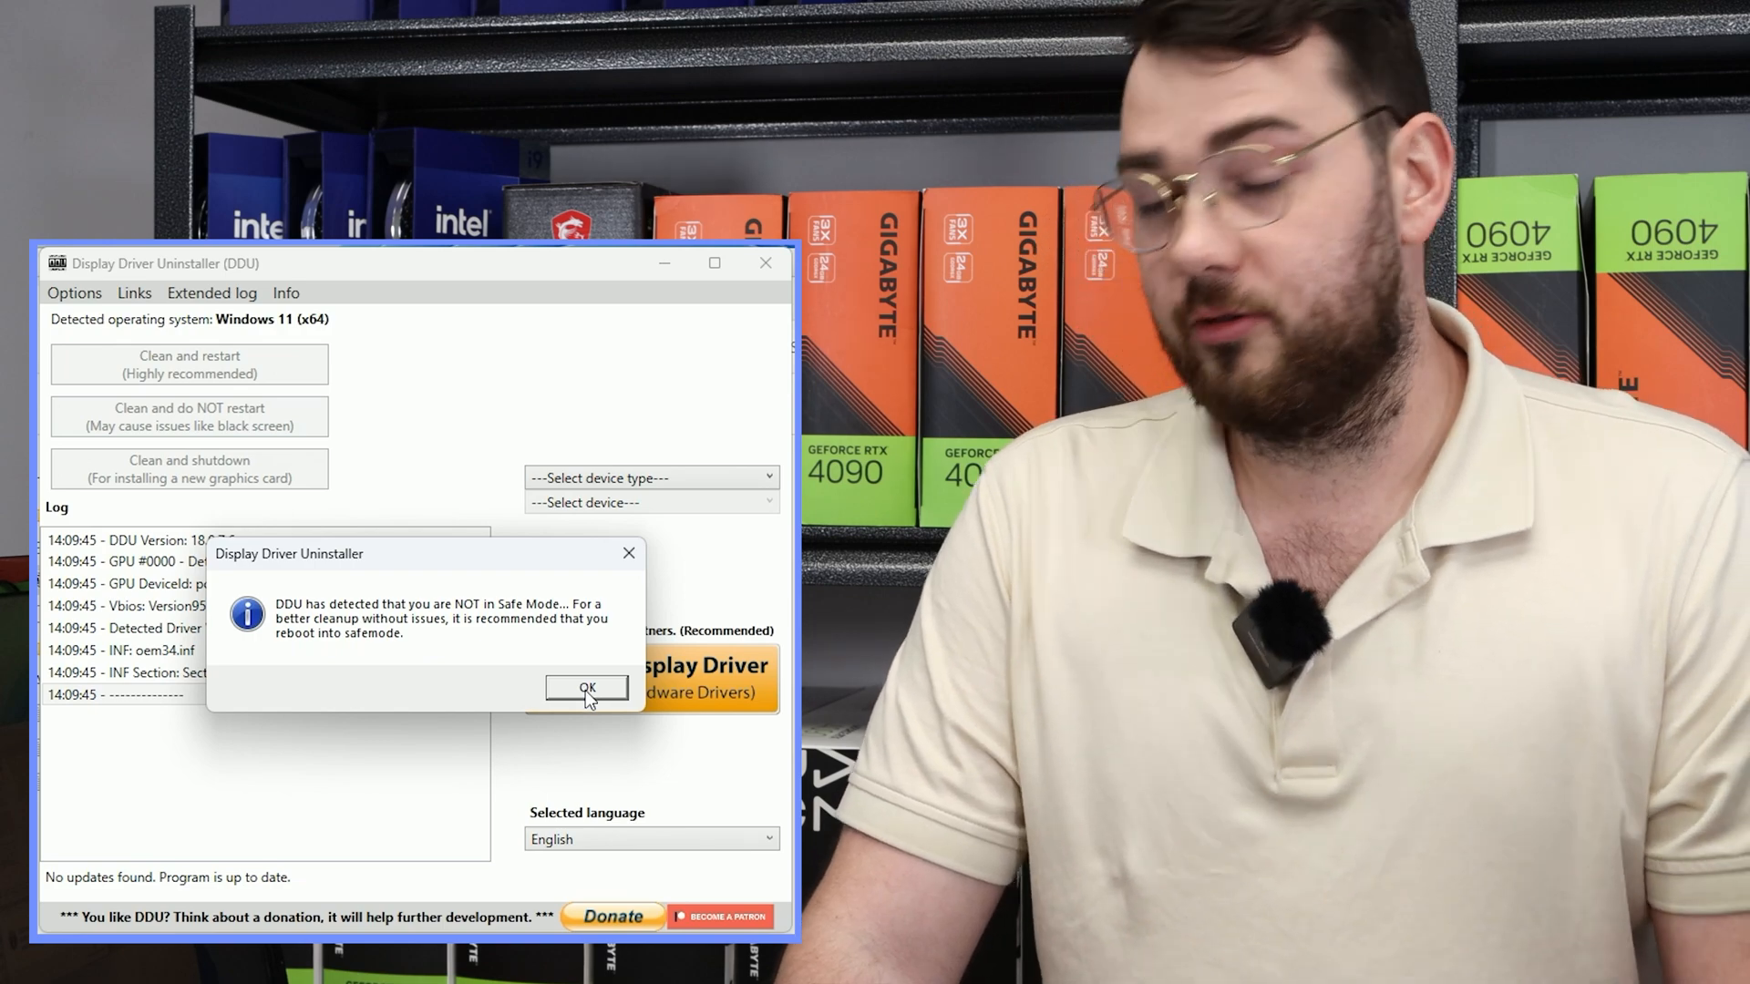
click(586, 686)
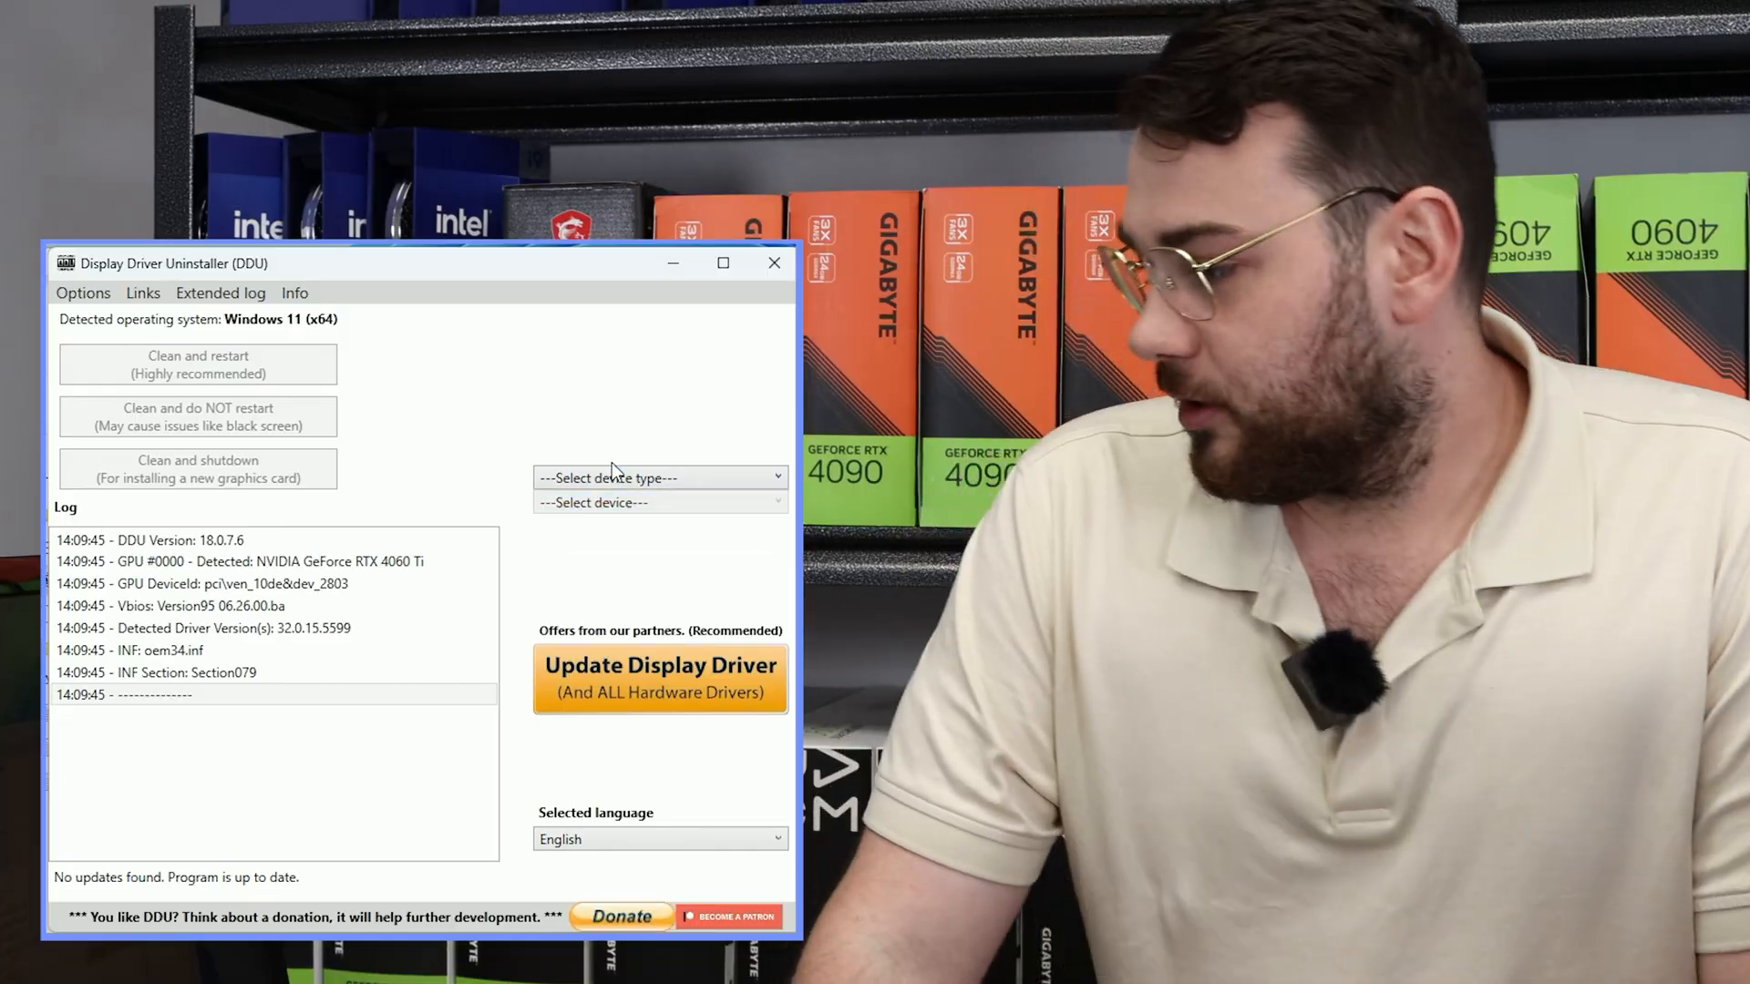
Choose GPU as the device type so NVIDIA is selected for cleaning
click(660, 477)
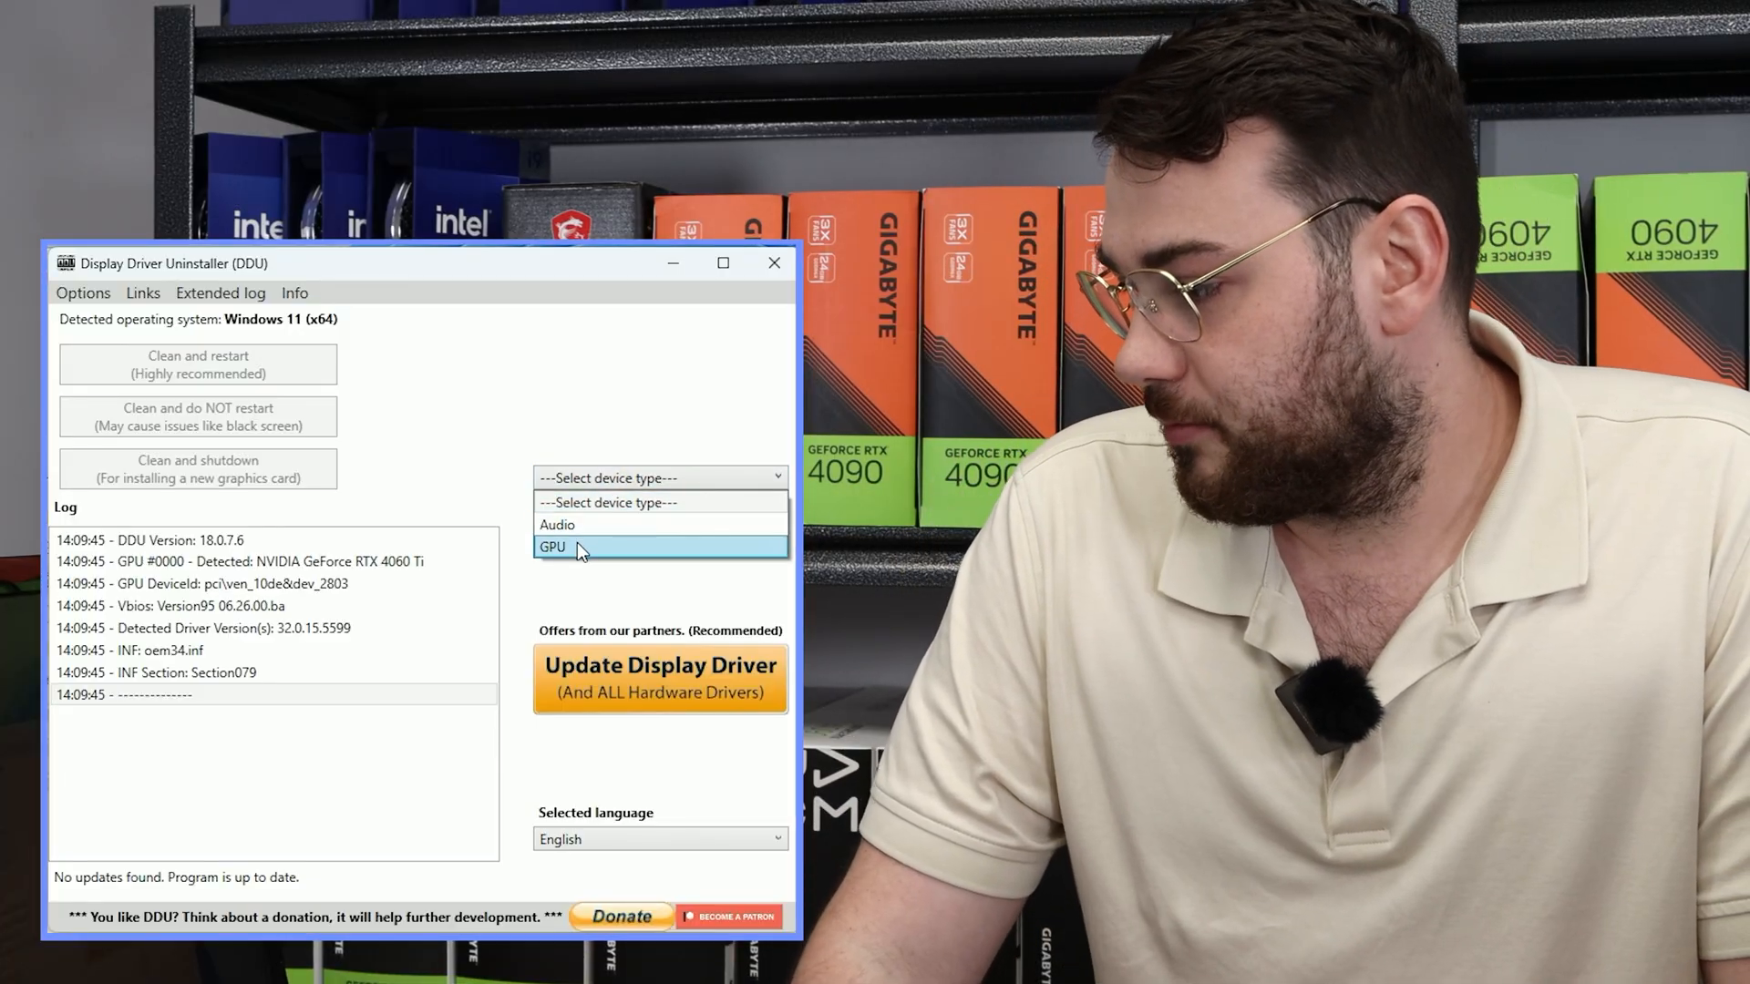
click(553, 547)
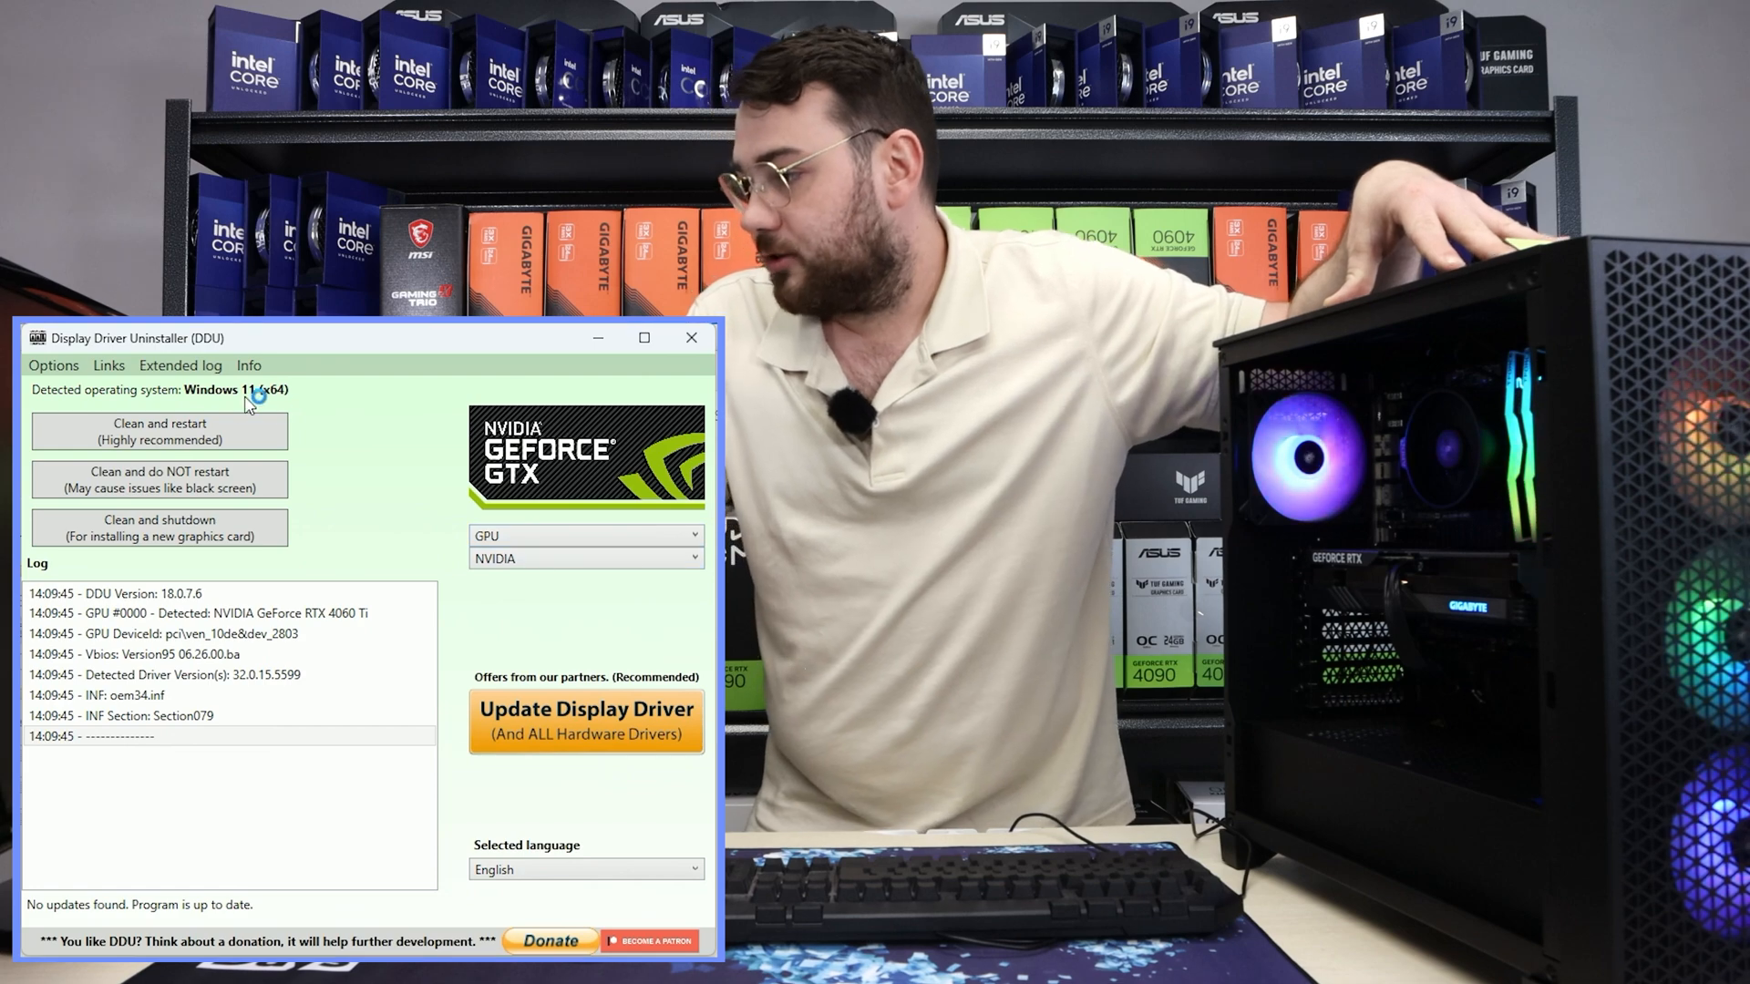
mouse_move(158, 431)
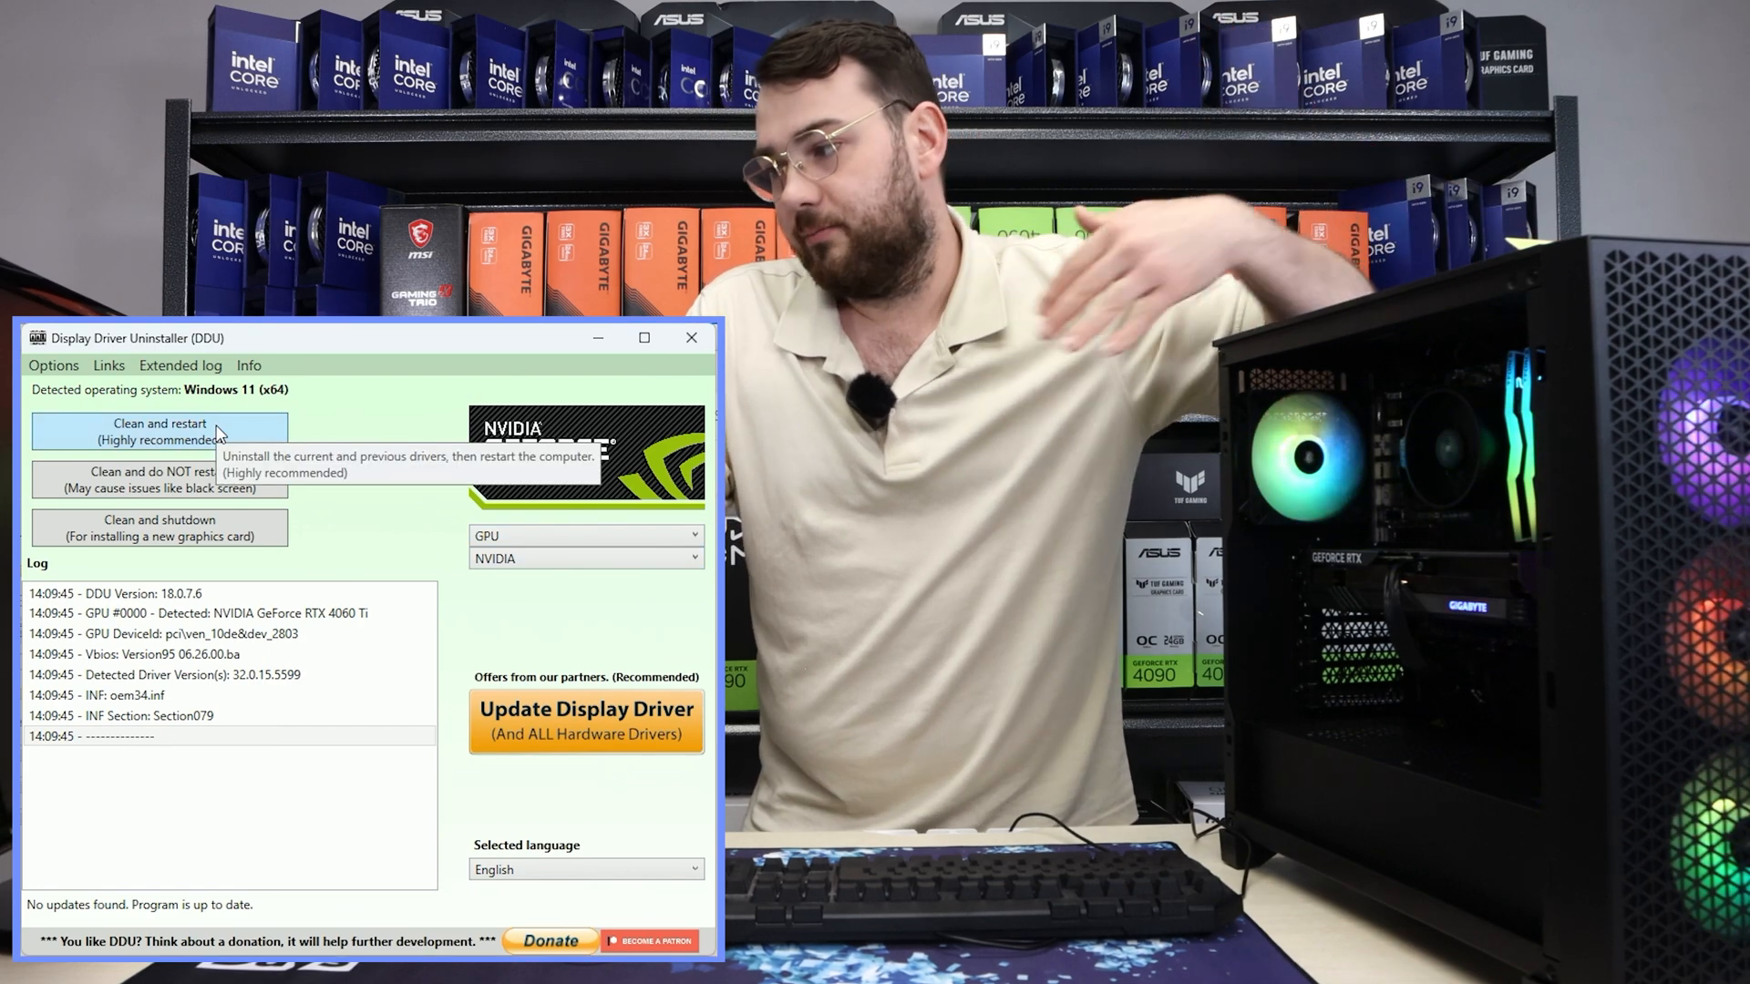
Run 'Clean and restart (Highly recommended)' to uninstall the NVIDIA driver and reboot
click(159, 431)
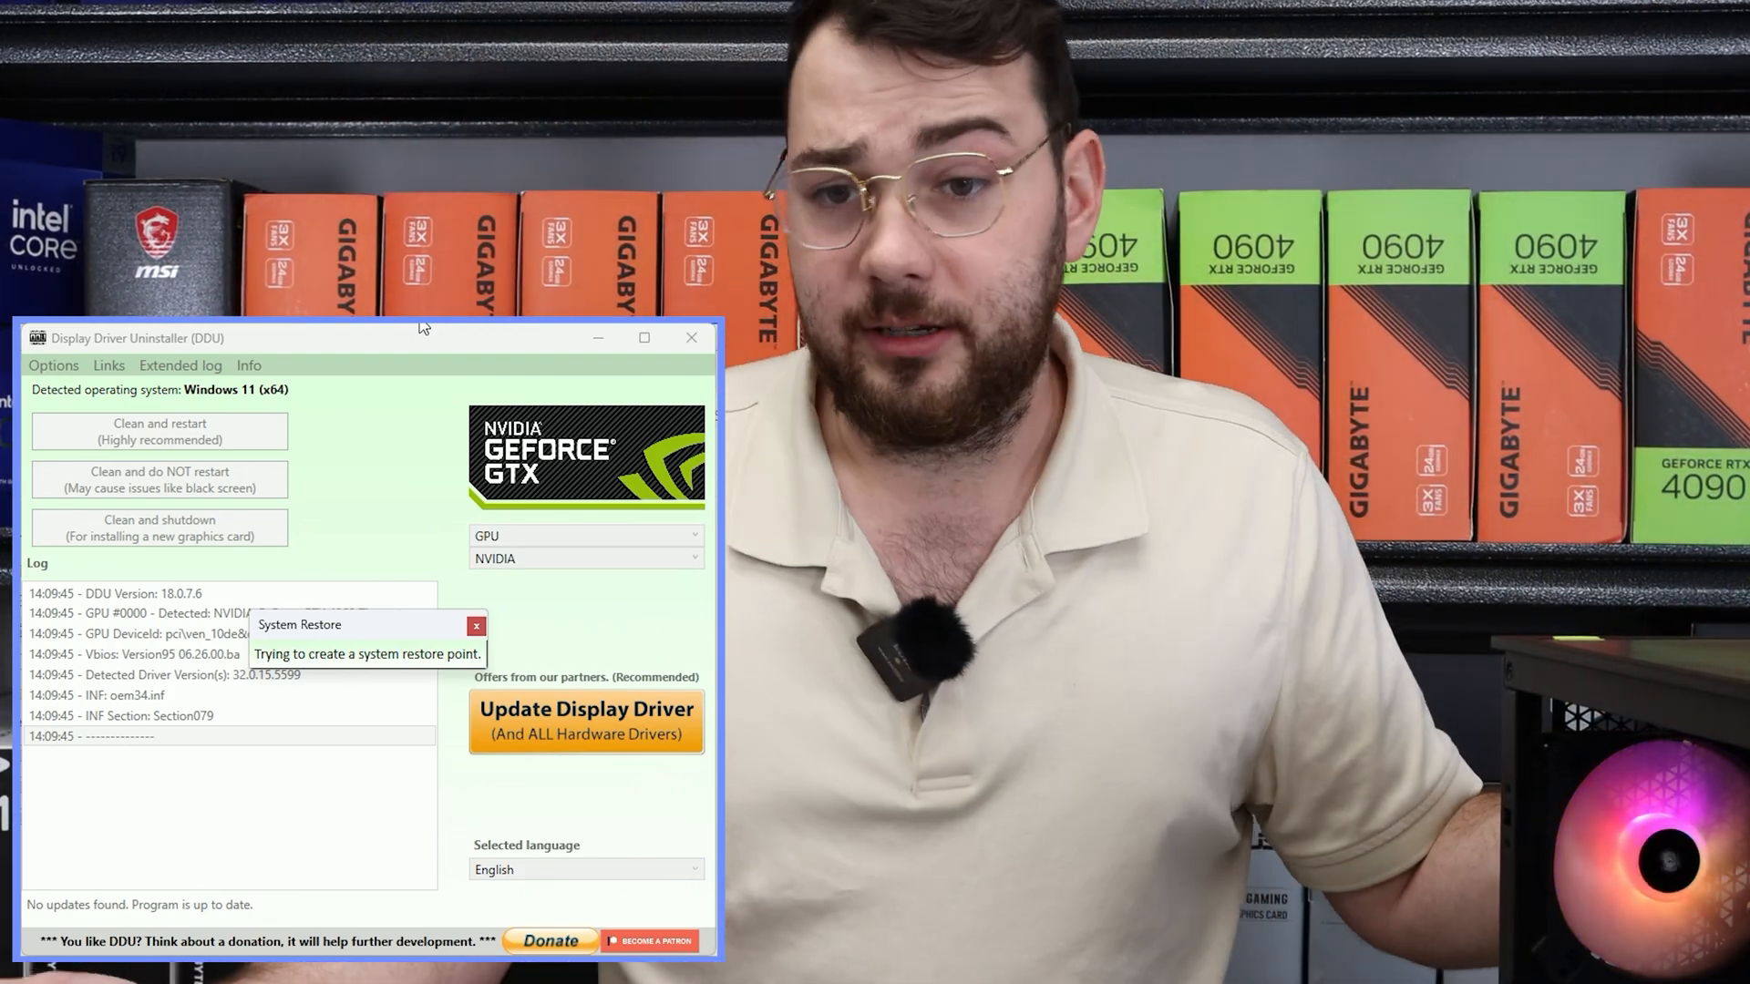
click(159, 432)
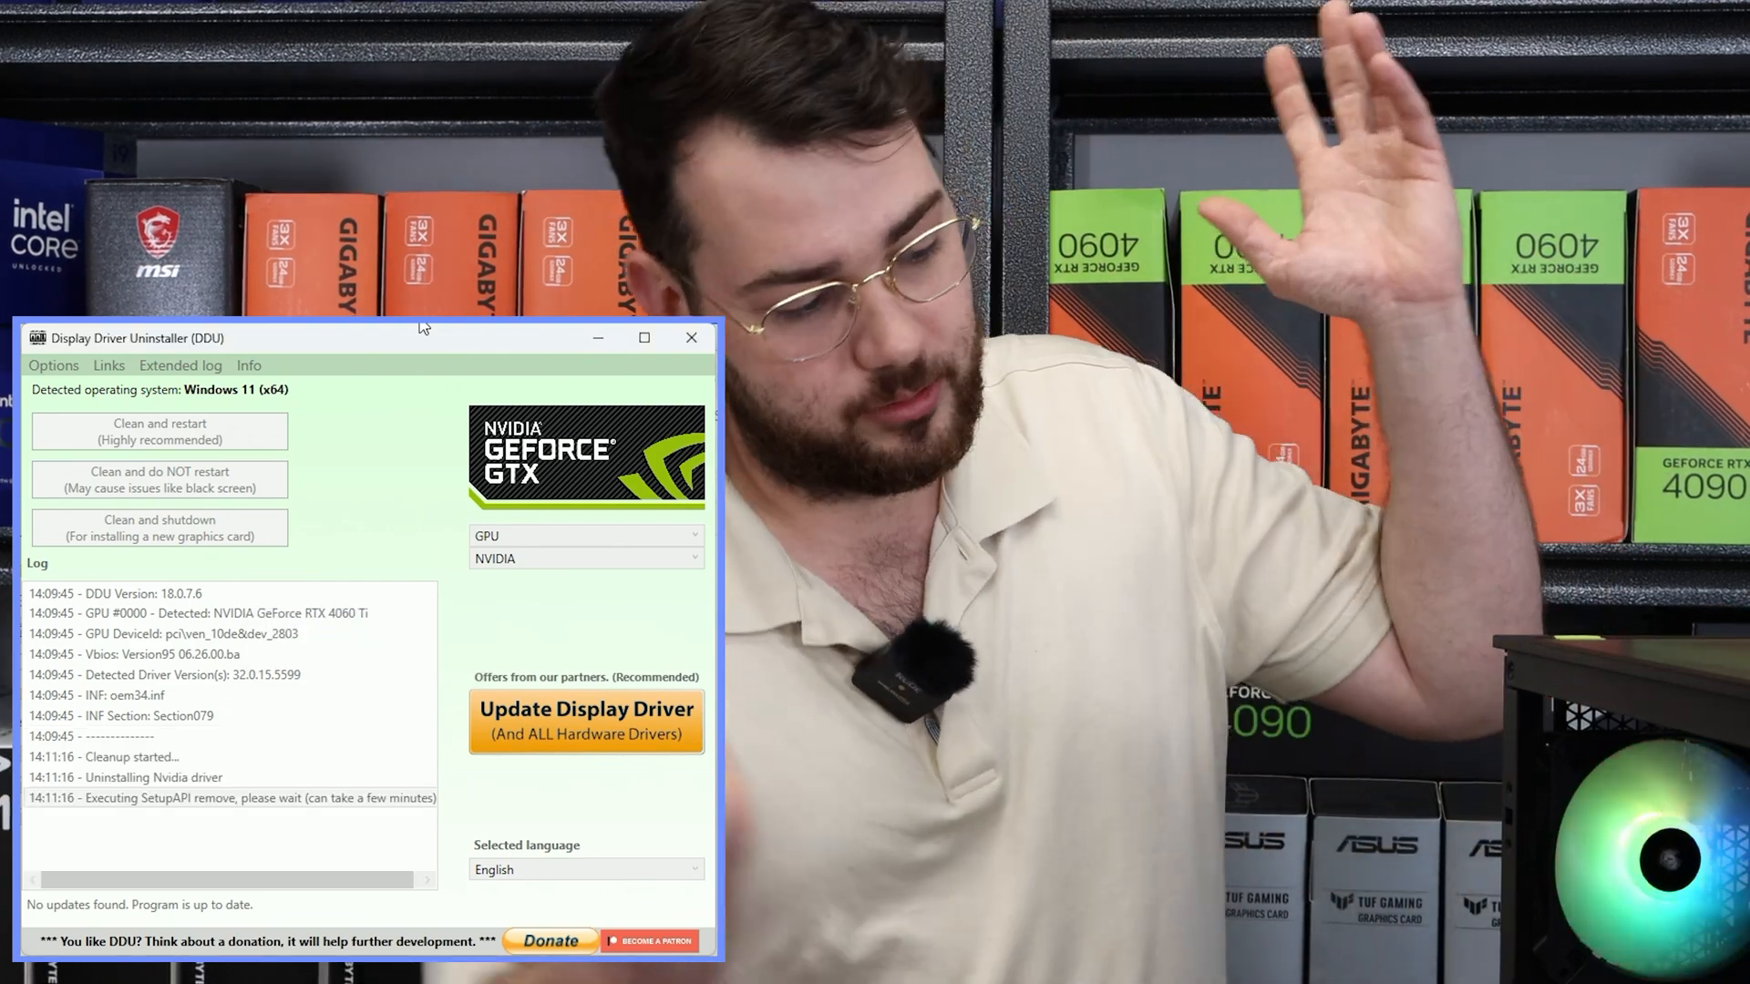